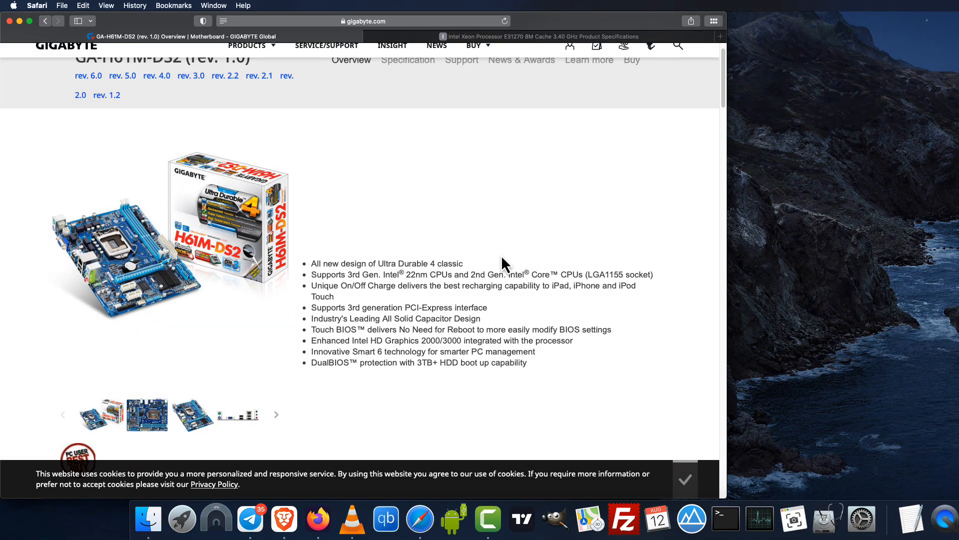
Scroll through the GA-H61M-DS2 product overview on the Gigabyte page.
{"action": "scroll", "scroll_direction": "up", "scroll_amount": 3}
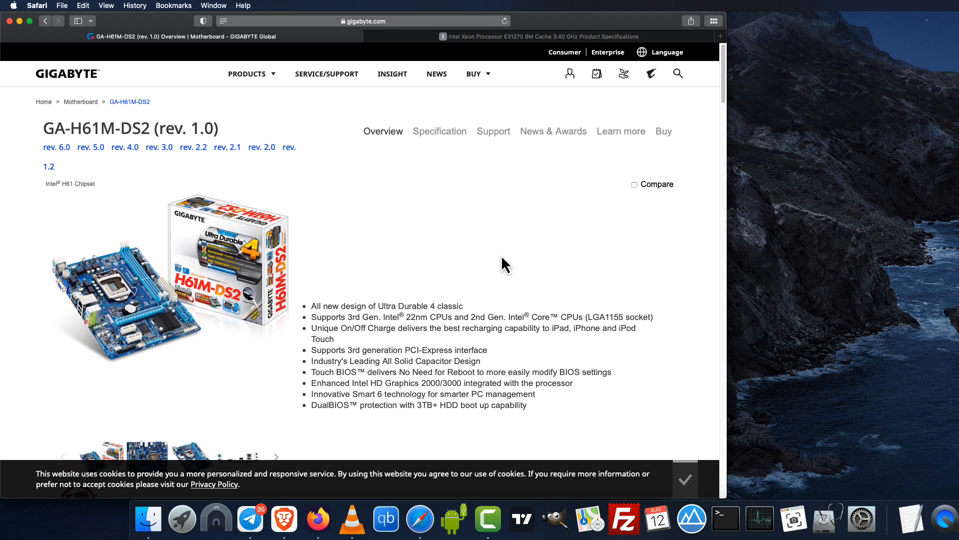
{"action": "scroll", "scroll_direction": "down", "scroll_amount": 3}
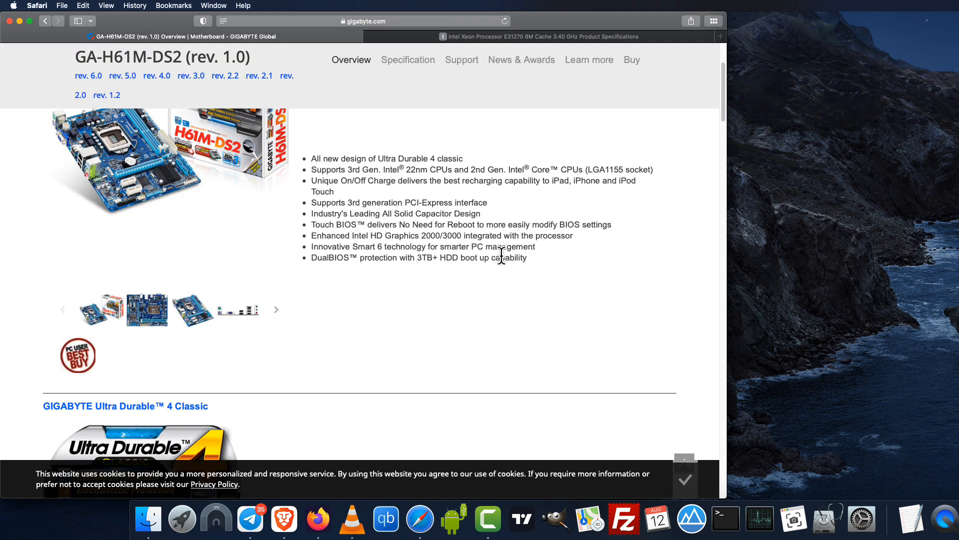
{"action": "scroll", "scroll_direction": "down", "scroll_amount": 3}
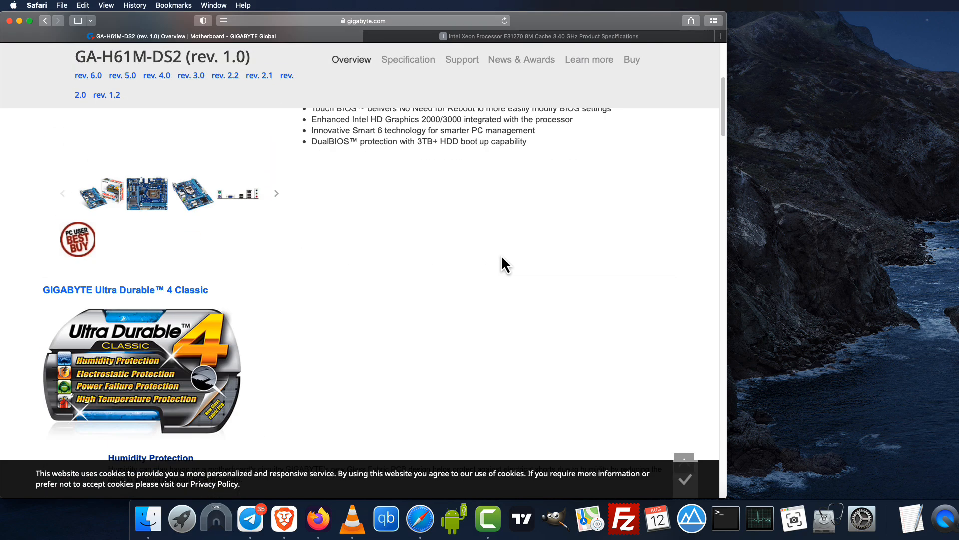
{"action": "scroll", "scroll_direction": "down", "scroll_amount": 3}
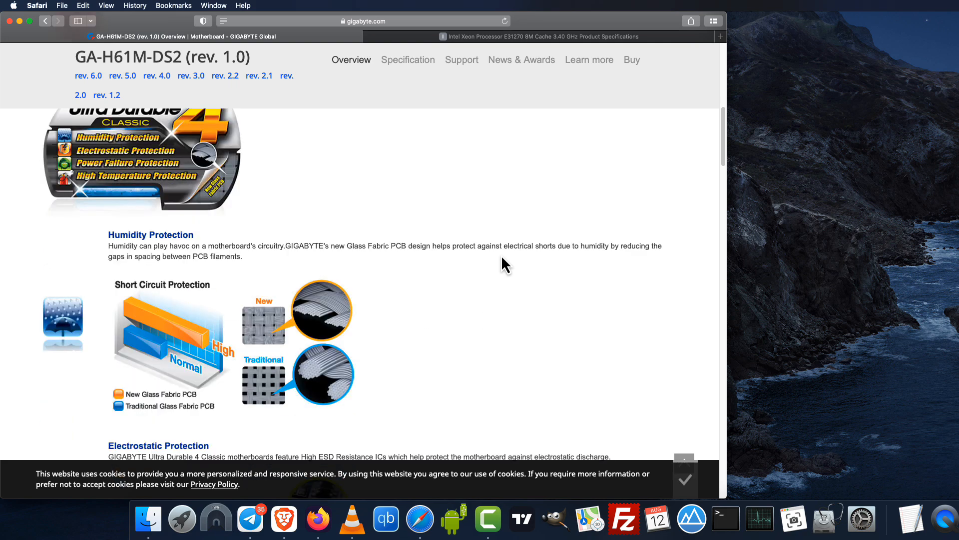
{"action": "scroll", "scroll_direction": "down", "scroll_amount": 3}
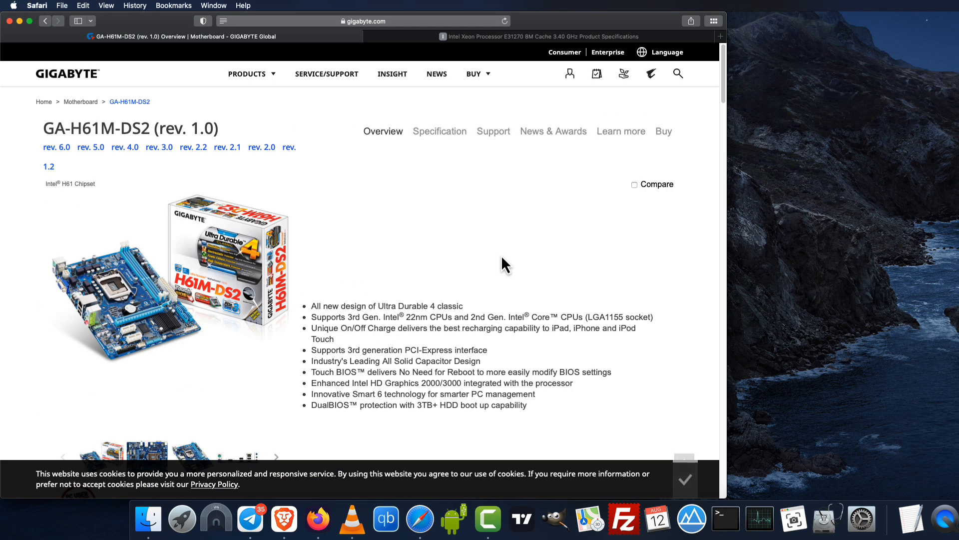
Bring up the Specification table and read the CPU, chipset and memory entries.
{"action": "left_click", "coordinate": [439, 131]}
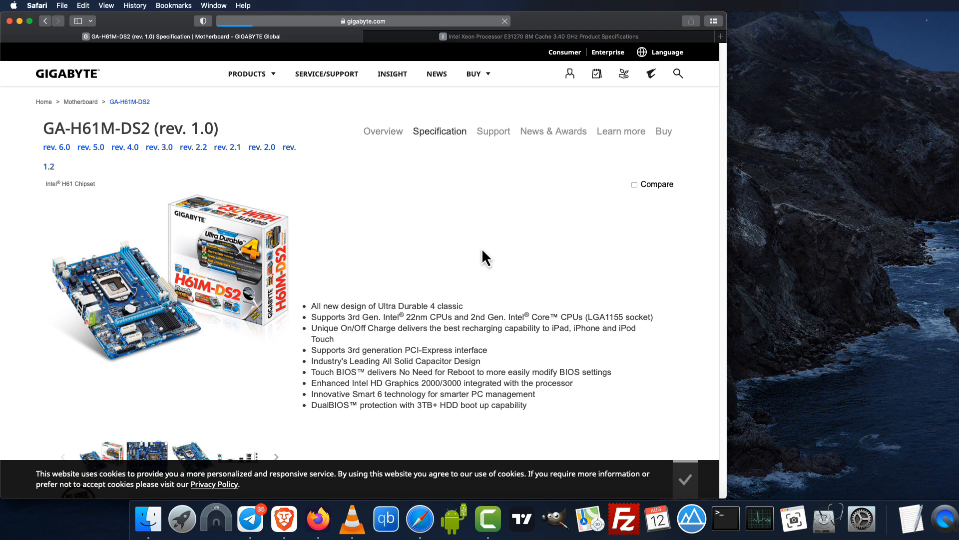
{"action": "left_click", "coordinate": [438, 131]}
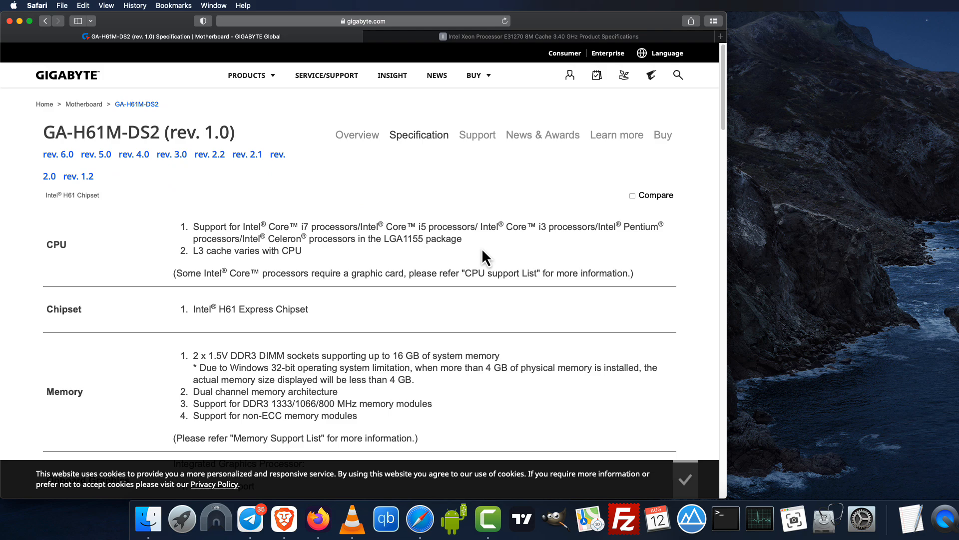
{"action": "scroll", "scroll_direction": "down", "scroll_amount": 3}
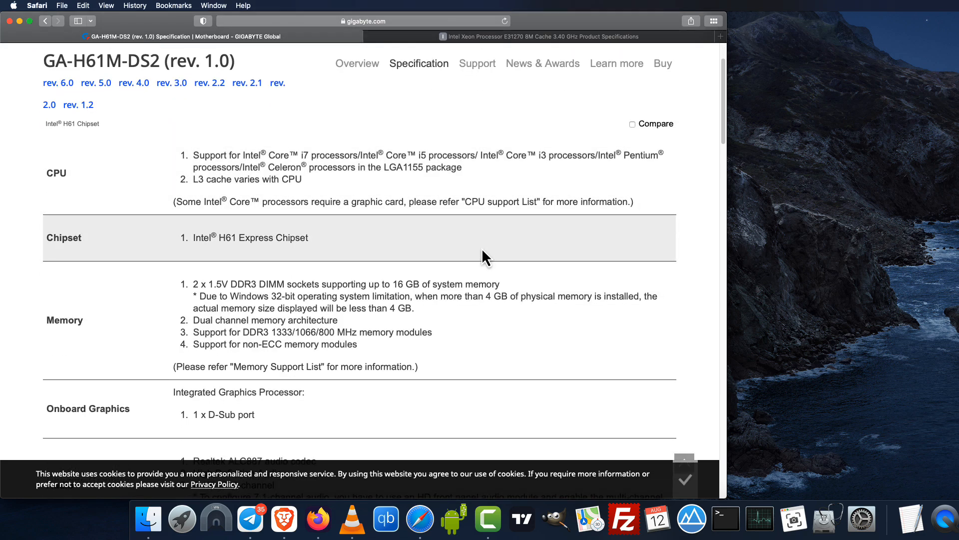
{"action": "scroll", "scroll_direction": "down", "scroll_amount": 3}
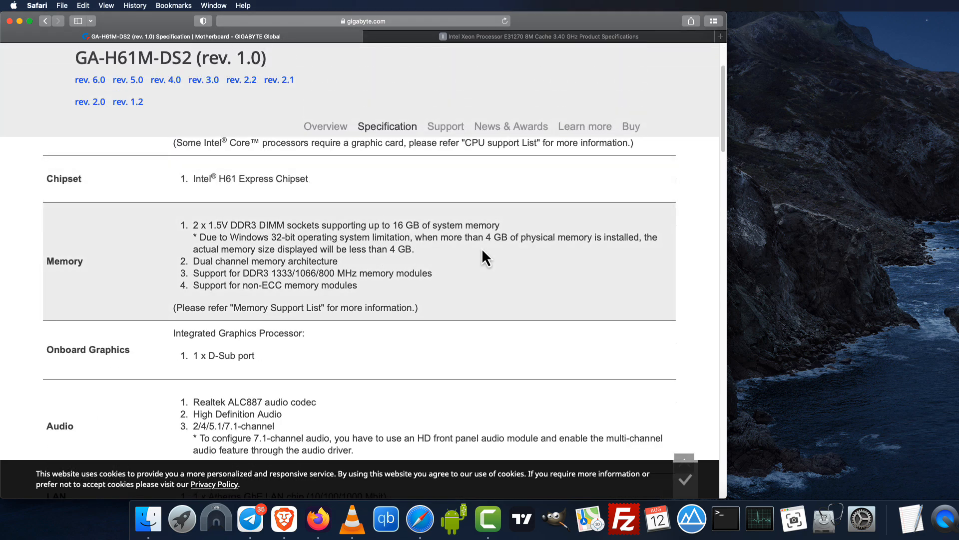
{"action": "scroll", "scroll_direction": "down", "scroll_amount": 3}
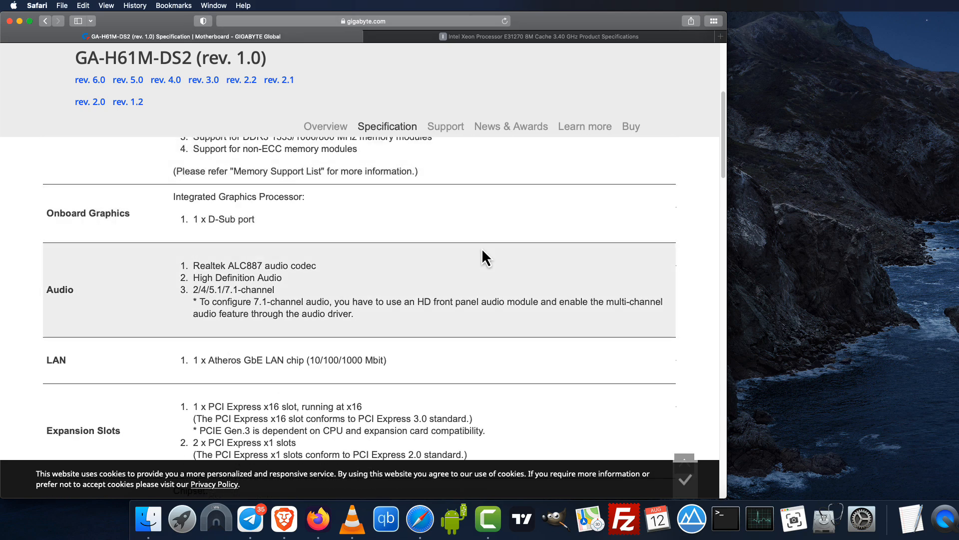
{"action": "scroll", "scroll_direction": "down", "scroll_amount": 3}
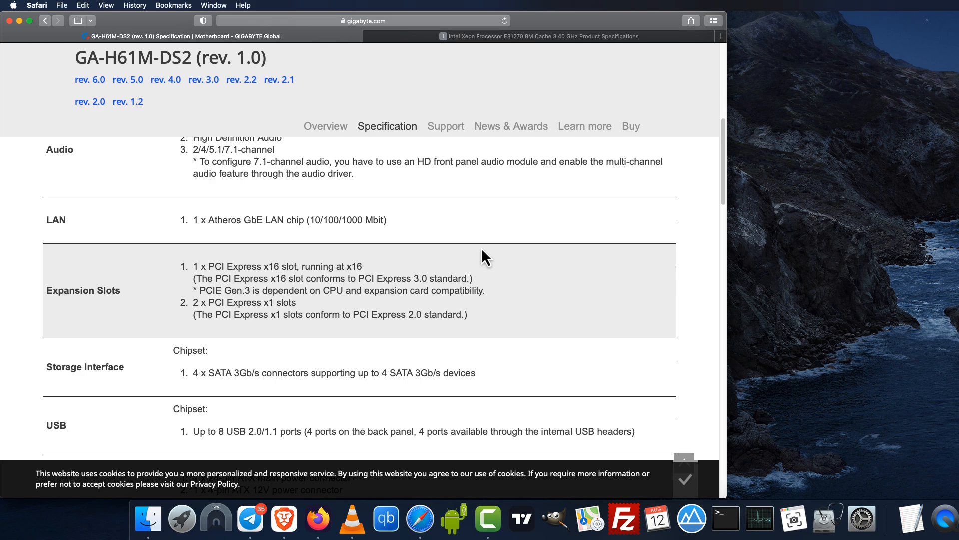
Continue through BIOS and connector specs, then move to the Xeon E3-1270 page.
{"action": "scroll", "scroll_direction": "down", "scroll_amount": 3}
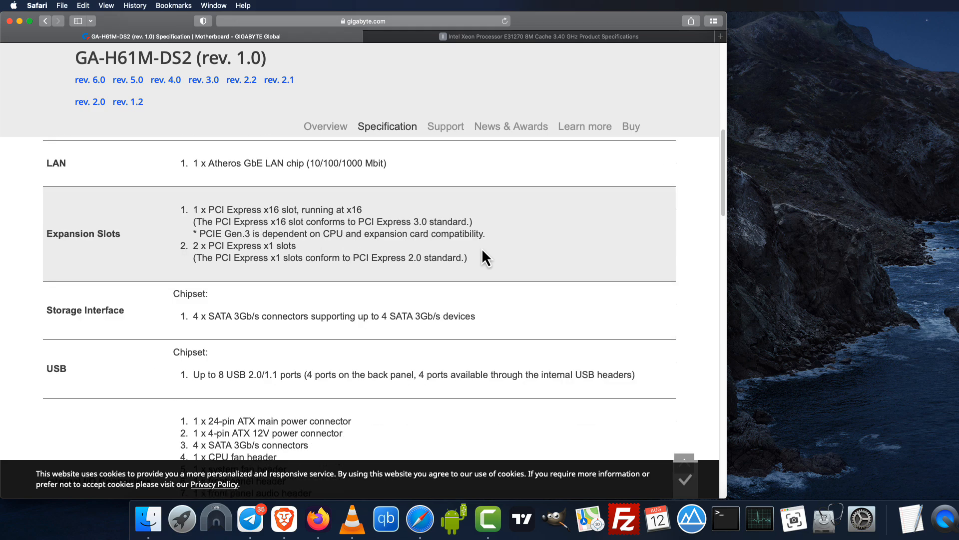
{"action": "scroll", "scroll_direction": "down", "scroll_amount": 3}
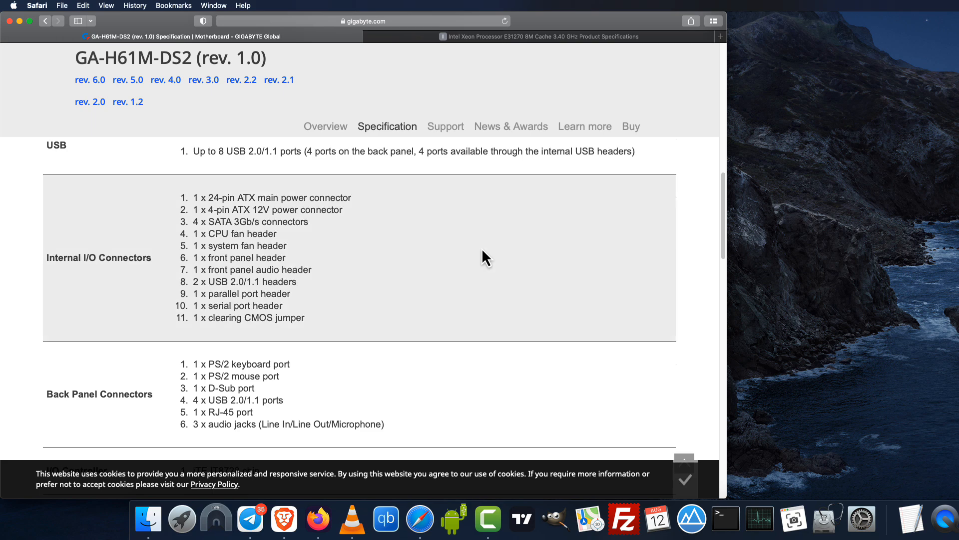
{"action": "scroll", "scroll_direction": "down", "scroll_amount": 3}
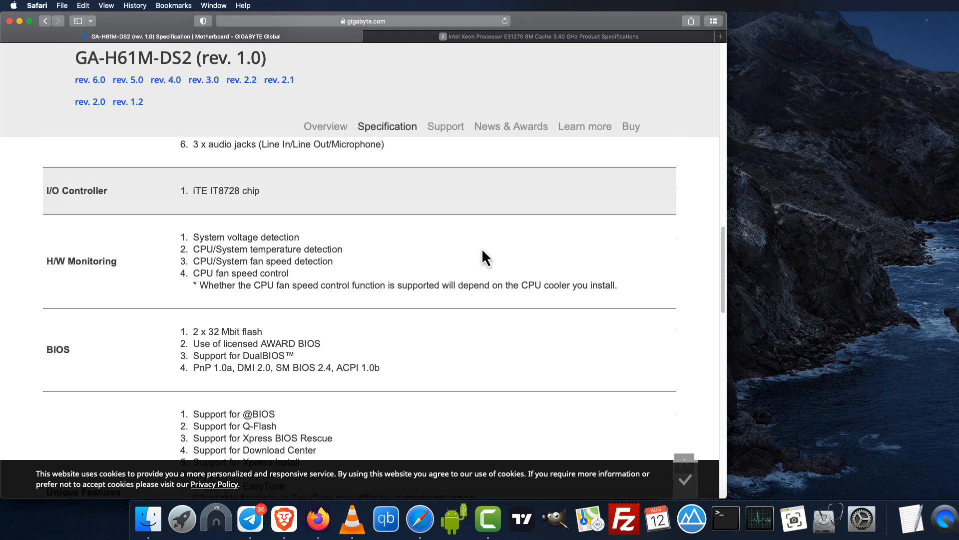
{"action": "scroll", "scroll_direction": "down", "scroll_amount": 3}
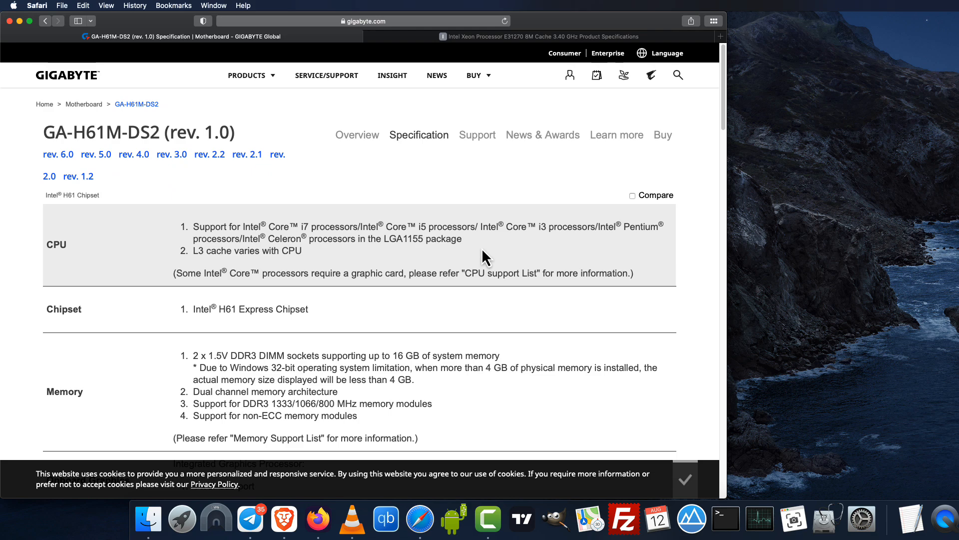
{"action": "left_click", "coordinate": [357, 135]}
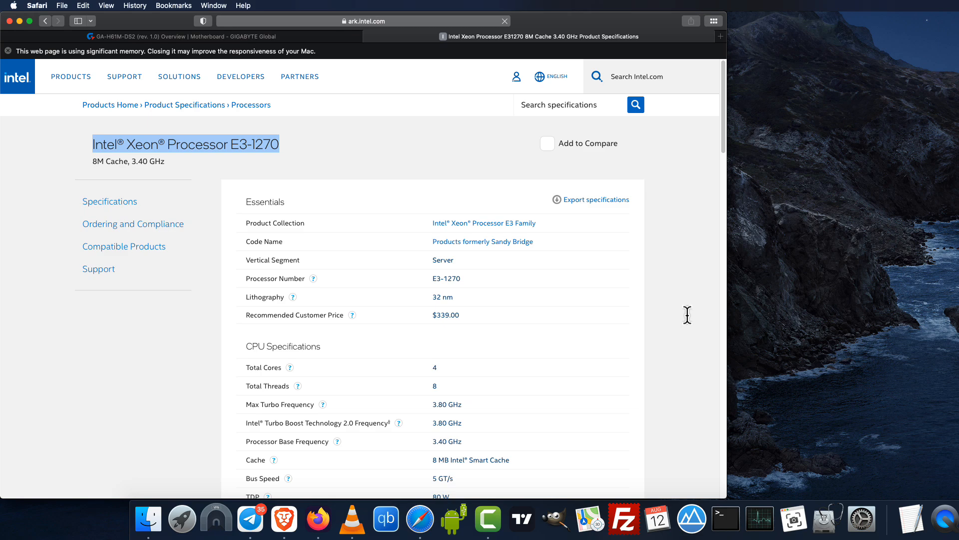
Review the Xeon E3-1270 Essentials, CPU Specifications and supplemental information on Intel ARK.
{"action": "scroll", "scroll_direction": "down", "scroll_amount": 3}
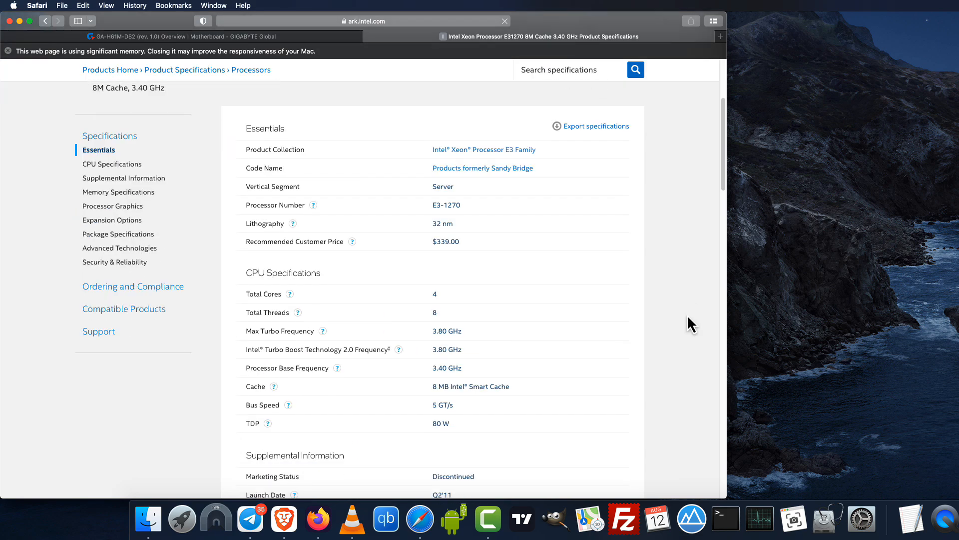
{"action": "scroll", "scroll_direction": "down", "scroll_amount": 3}
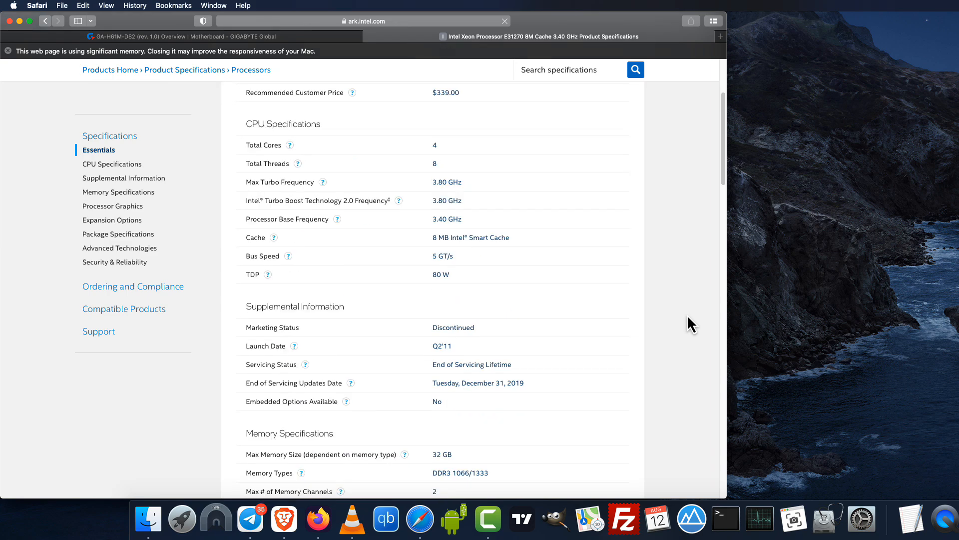
{"action": "left_click", "coordinate": [112, 163]}
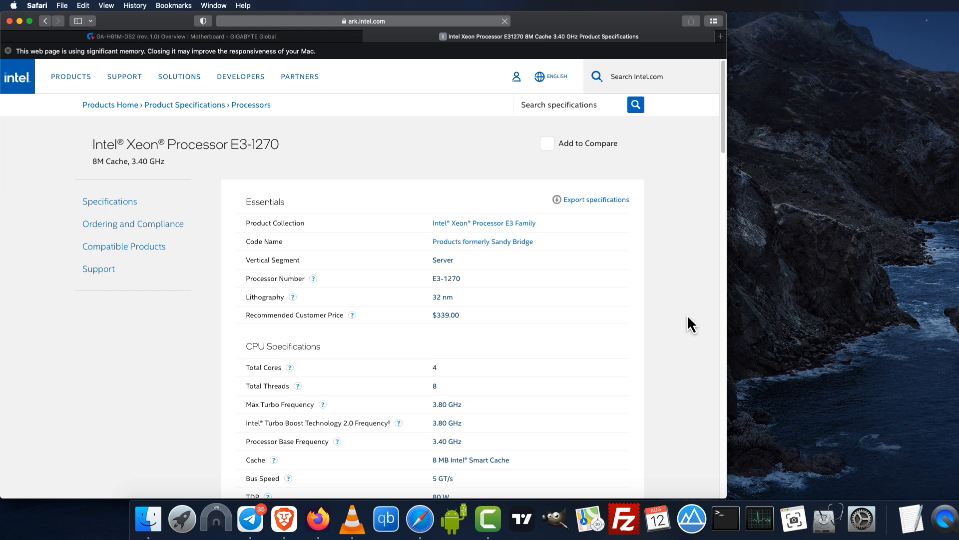
{"action": "scroll", "scroll_direction": "down", "scroll_amount": 3}
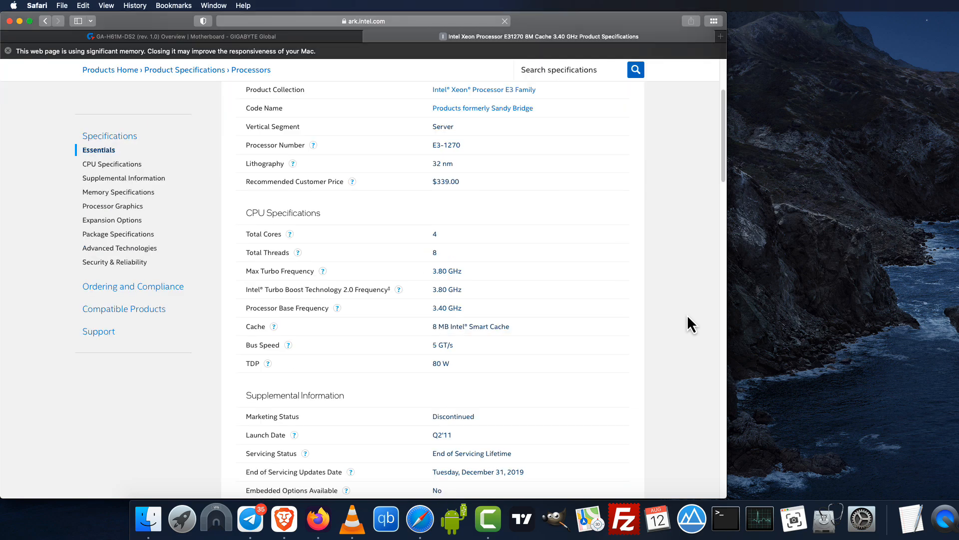
{"action": "scroll", "scroll_direction": "down", "scroll_amount": 3}
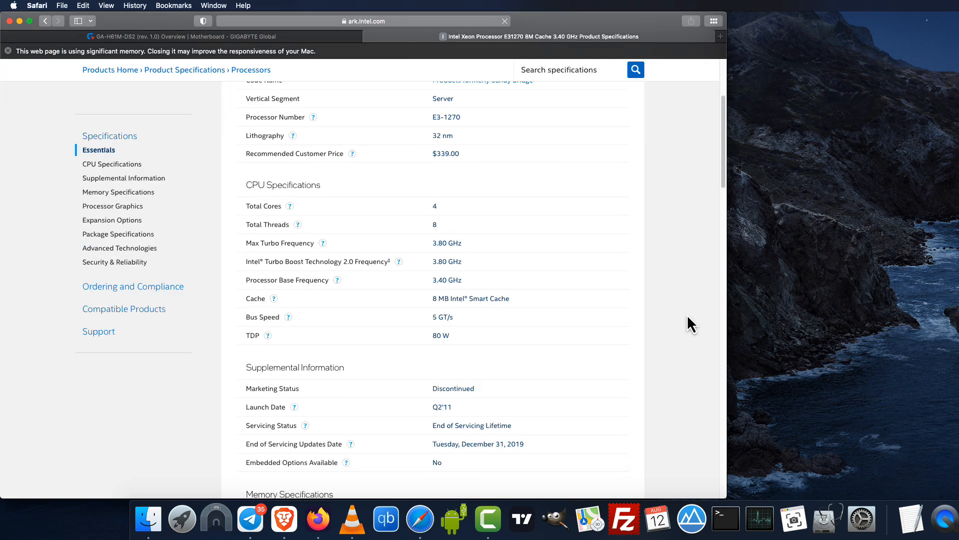